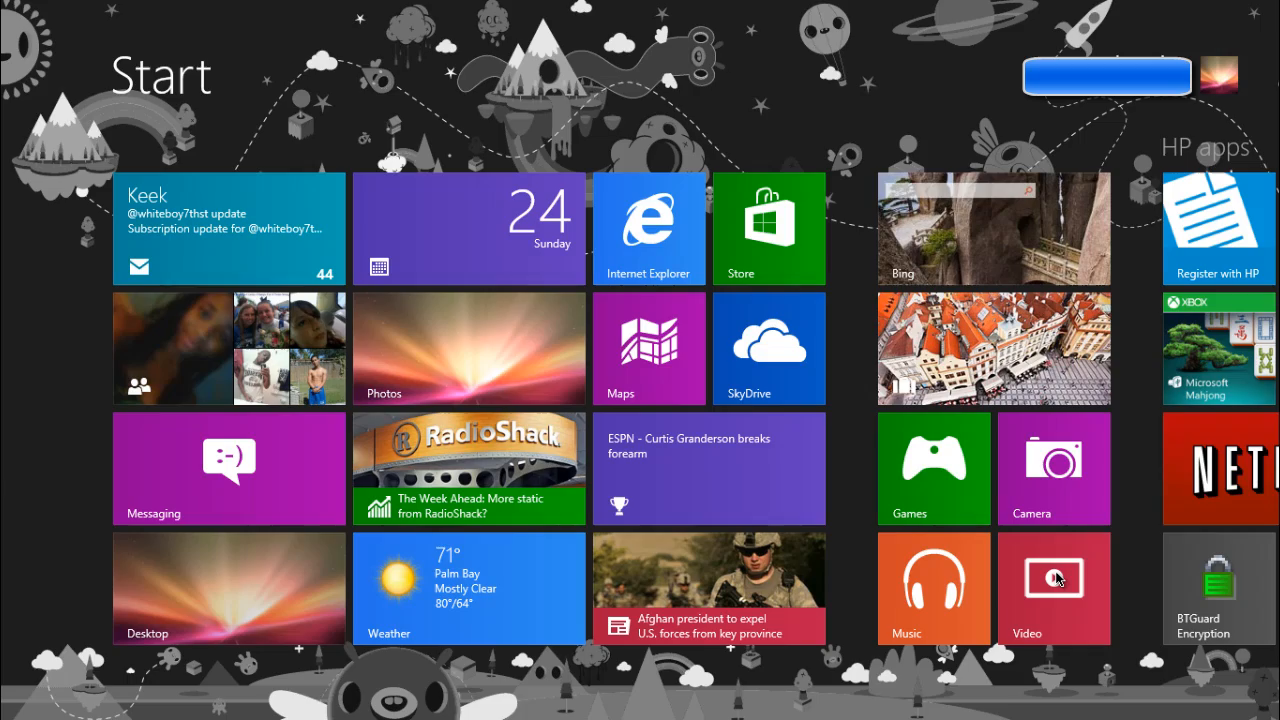
Step: Unpin the Microsoft Clip Organizer tile and move Camtasia Studio 8 beside Microsoft Publisher
{"action": "scroll", "scroll_direction": "right", "scroll_amount": 3}
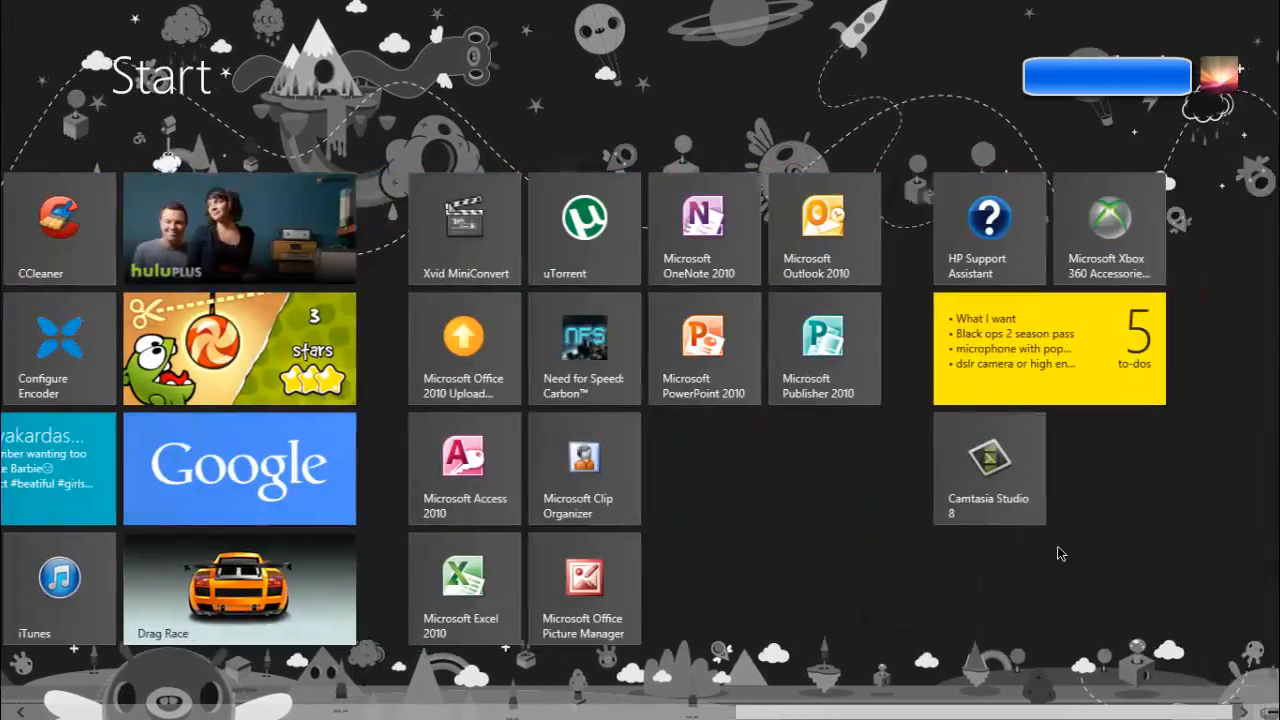
{"action": "scroll", "scroll_direction": "left", "scroll_amount": 3}
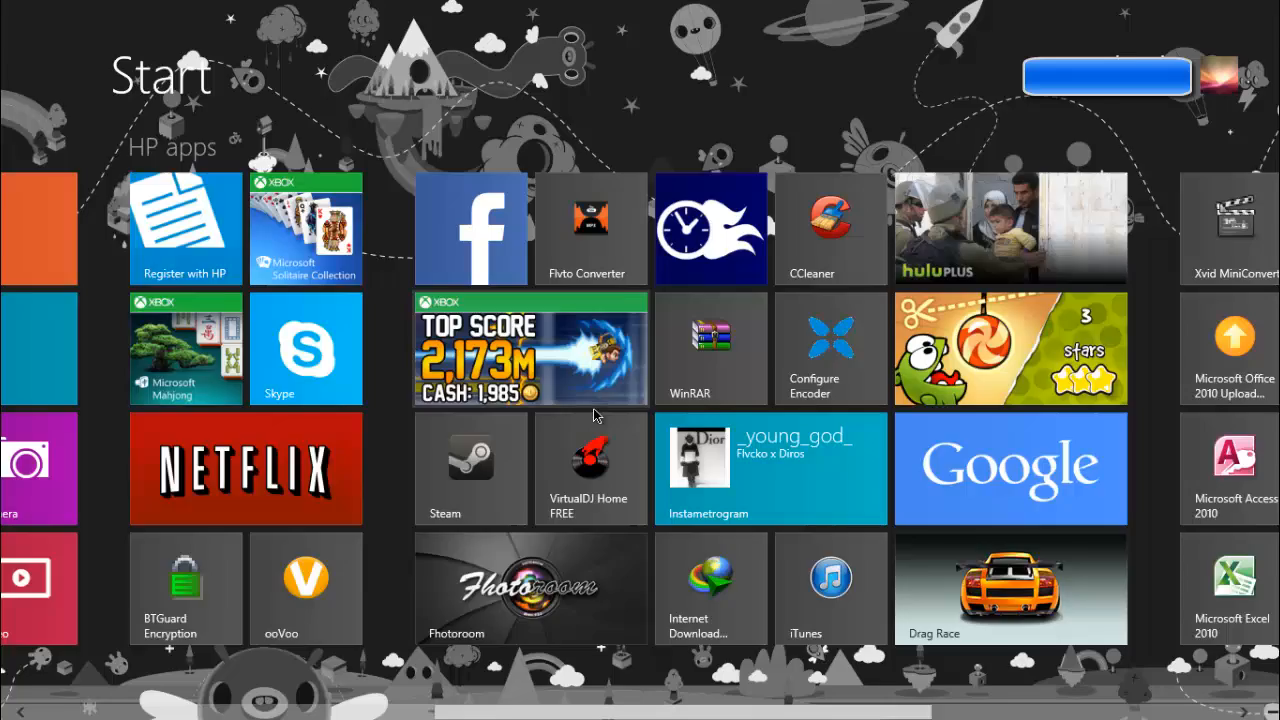
{"action": "right_click", "coordinate": [824, 348]}
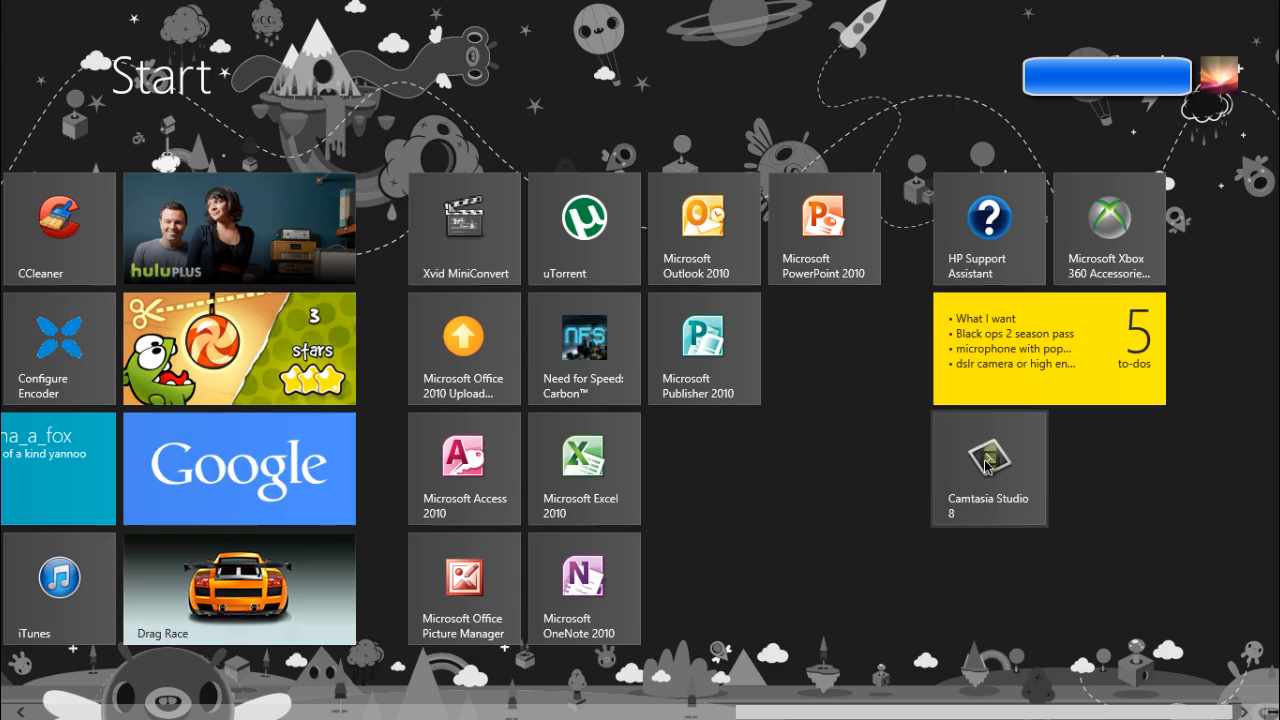
{"action": "left_click_drag", "start_coordinate": [988, 468], "coordinate": [823, 348]}
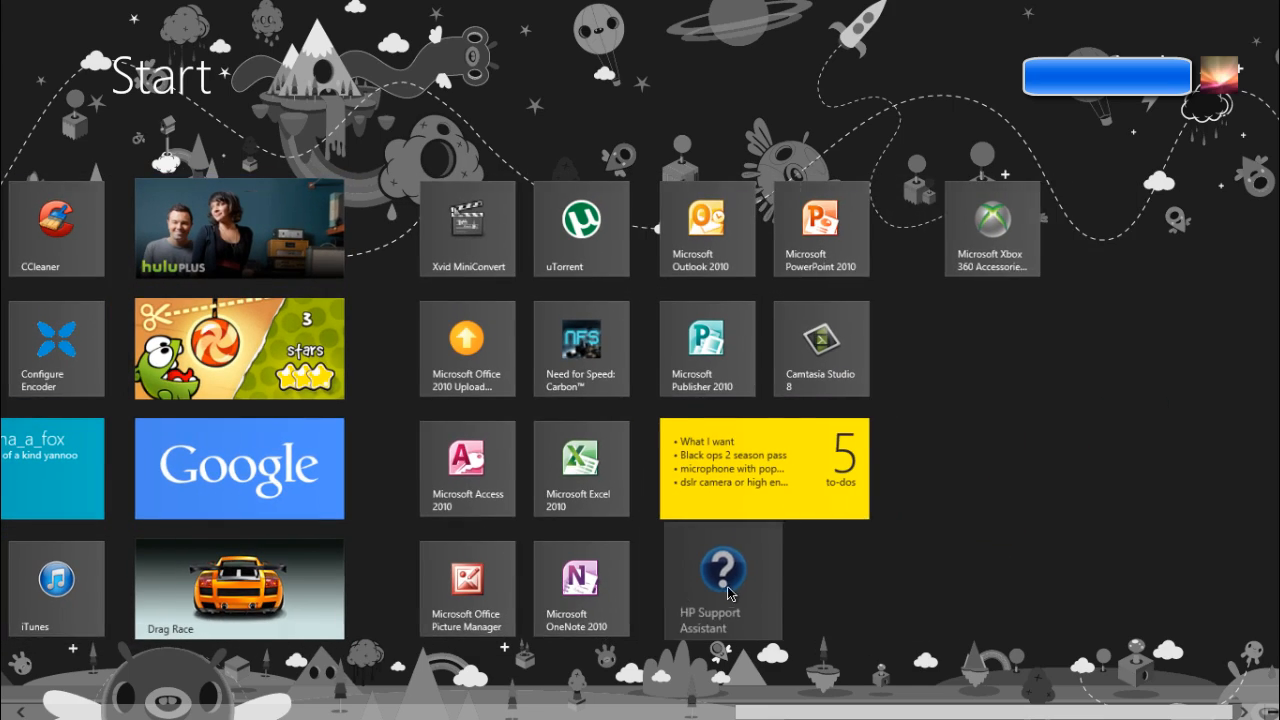
Step: Select the HP Support Assistant tile for unpinning from the Start screen
{"action": "scroll", "scroll_direction": "left", "scroll_amount": 3}
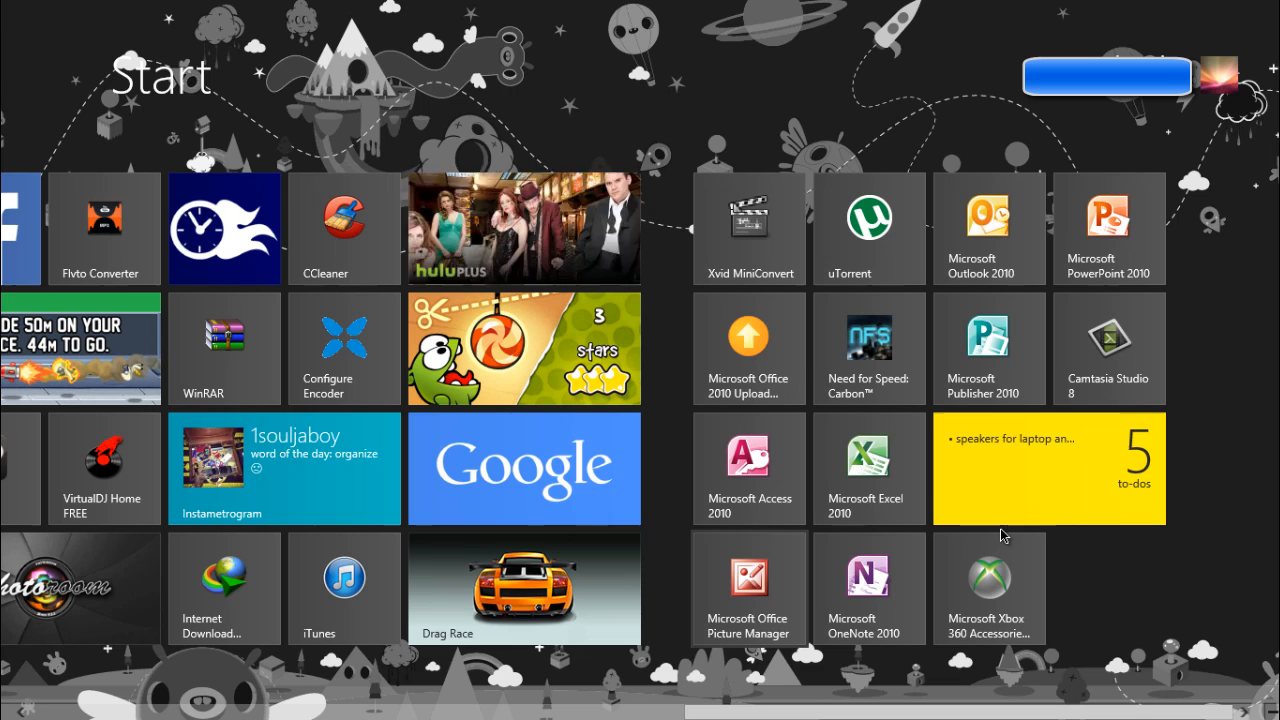
{"action": "right_click", "coordinate": [988, 588]}
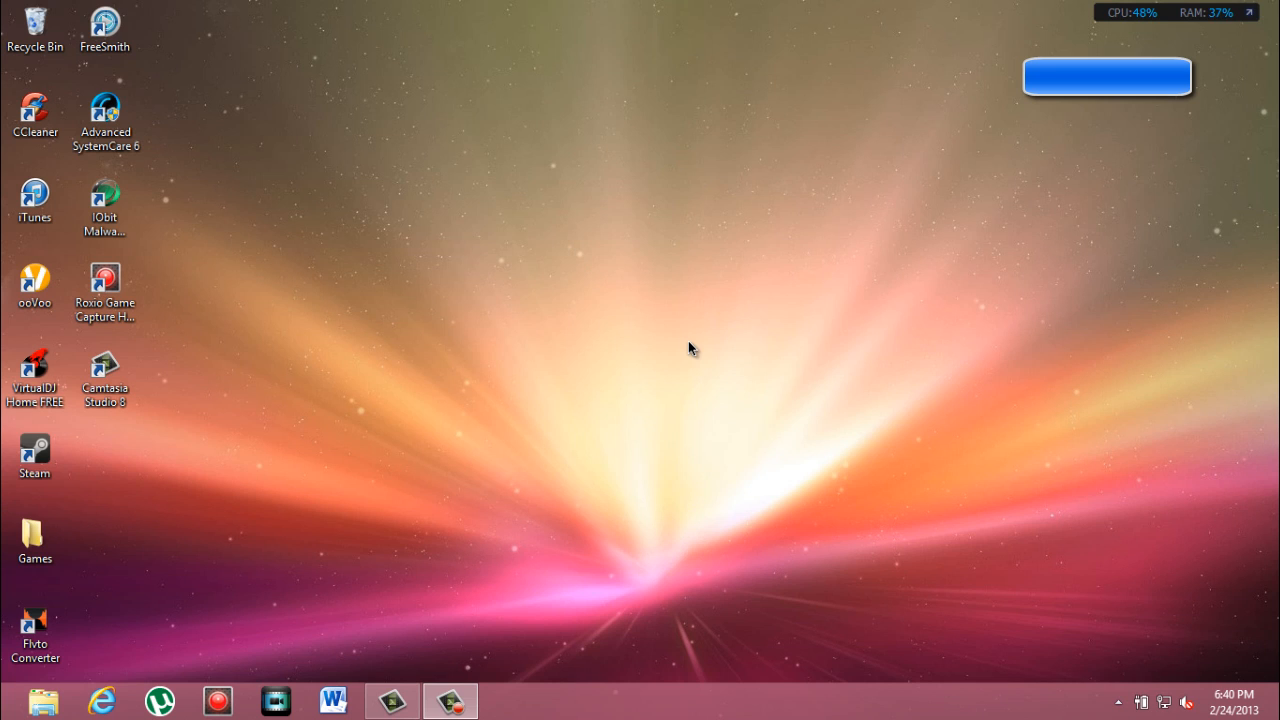
{"action": "mouse_move", "coordinate": [90, 73]}
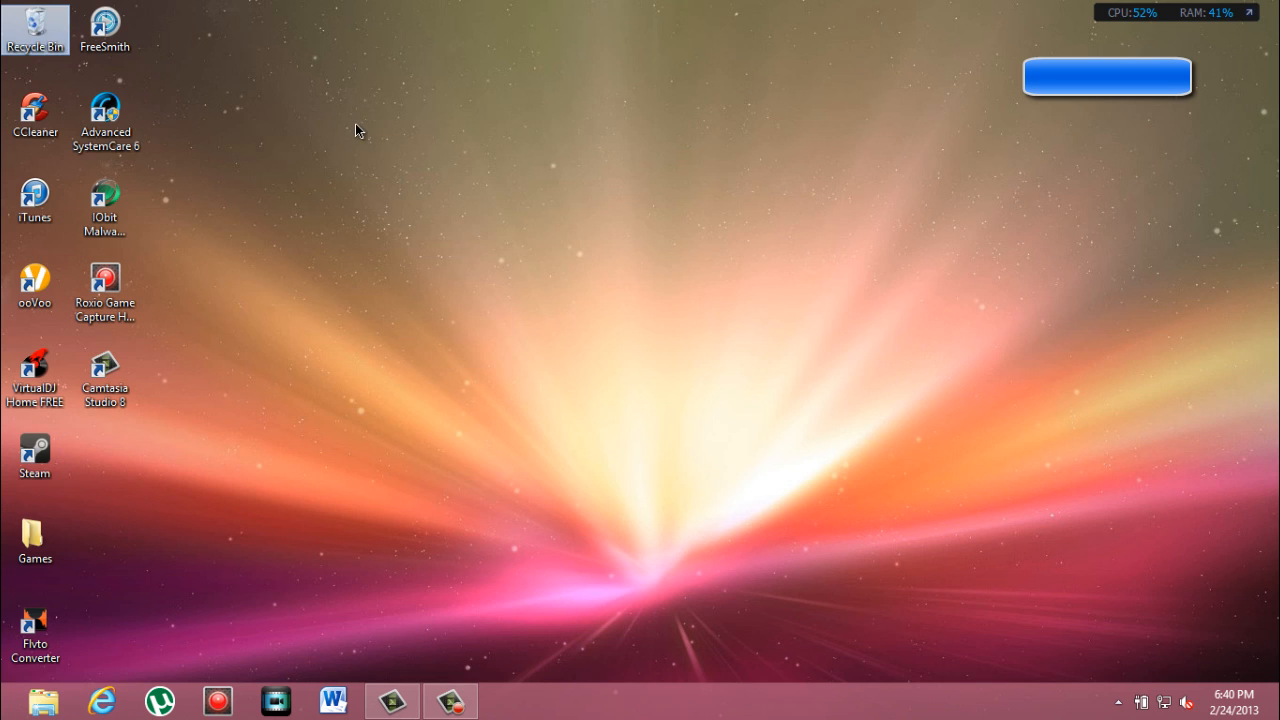
Step: Bring up the Games folder's Pin to Start menu, then briefly revisit the Start screen
{"action": "right_click", "coordinate": [34, 545]}
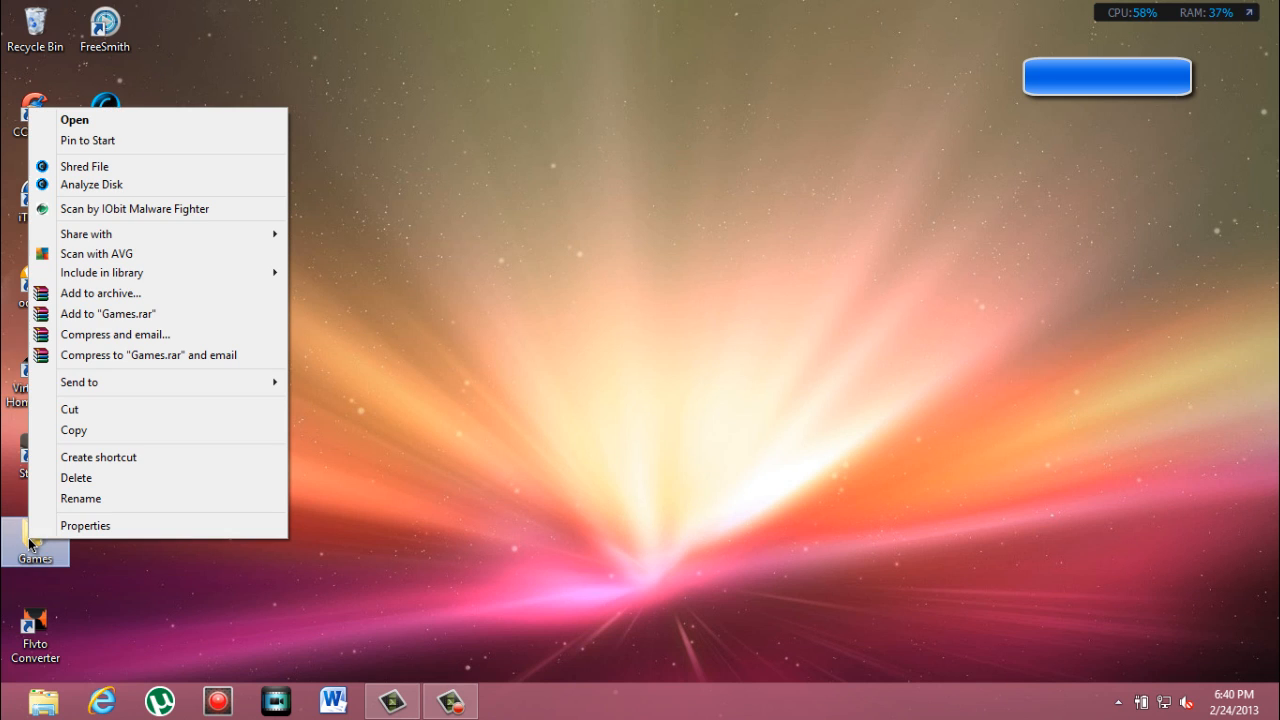
{"action": "mouse_move", "coordinate": [193, 140]}
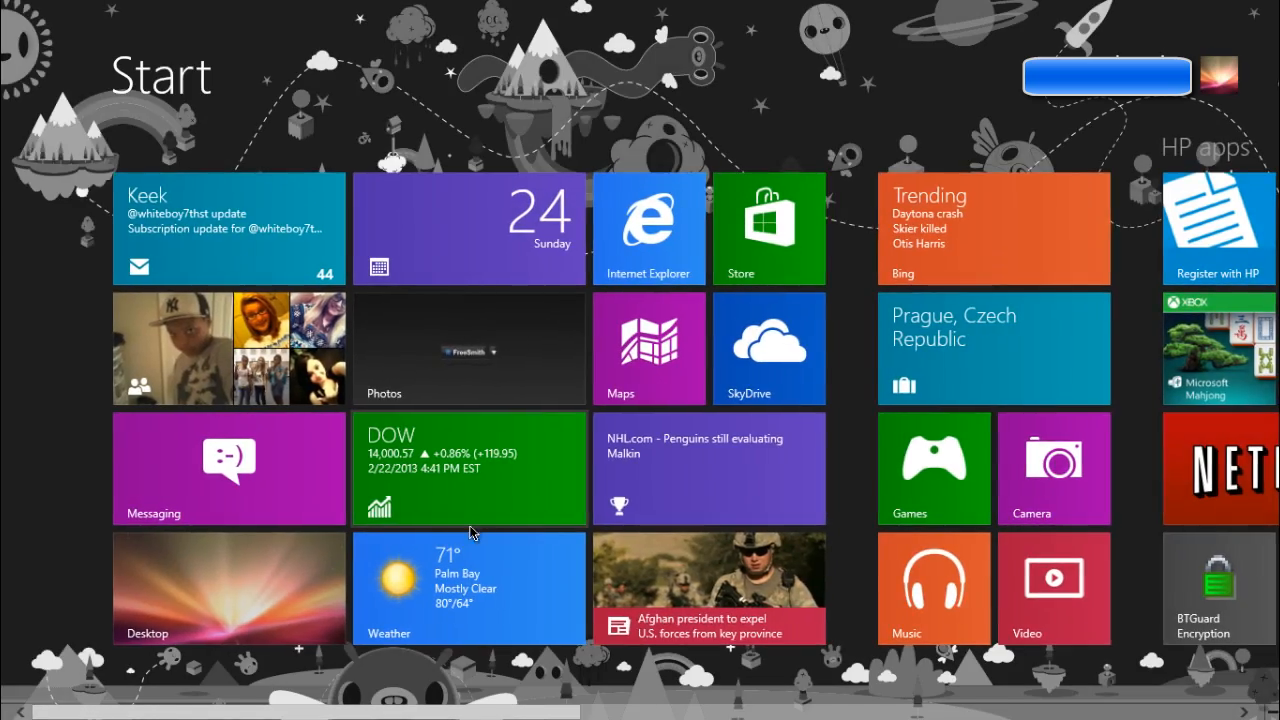
{"action": "scroll", "scroll_direction": "right", "scroll_amount": 3}
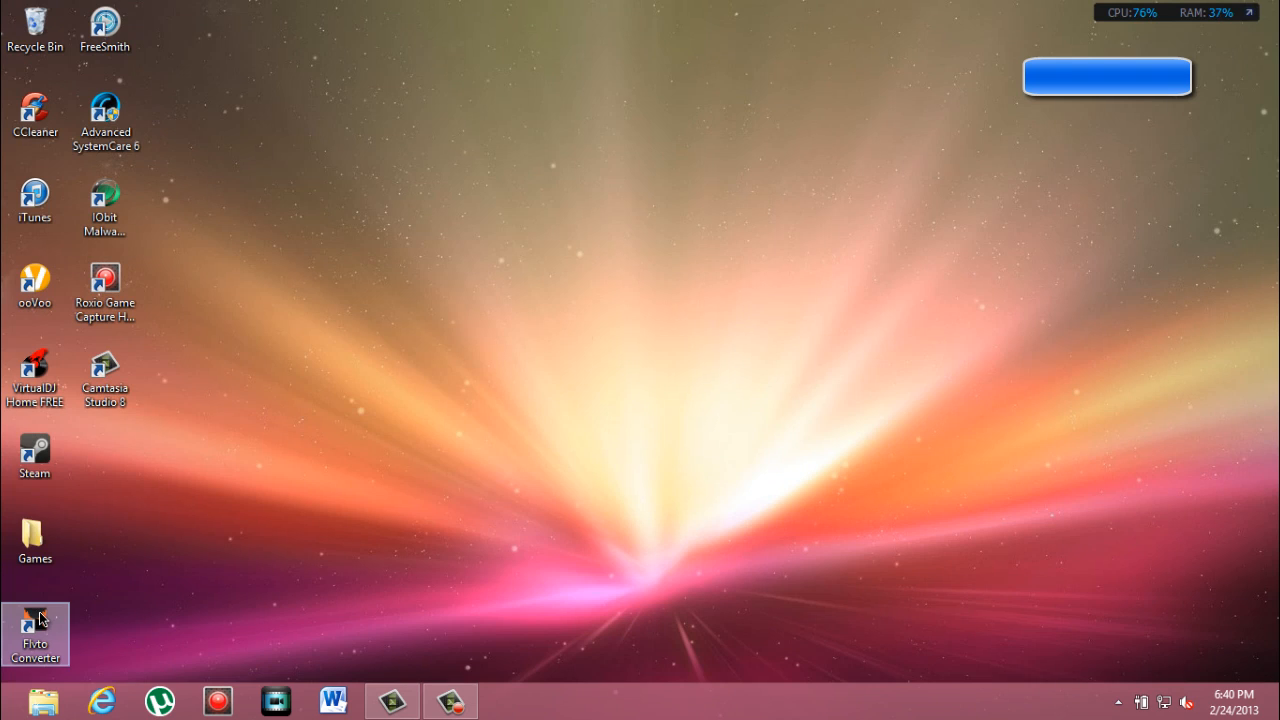
Step: Pin the Flvto Converter shortcut to Start and select its new tile there
{"action": "right_click", "coordinate": [35, 630]}
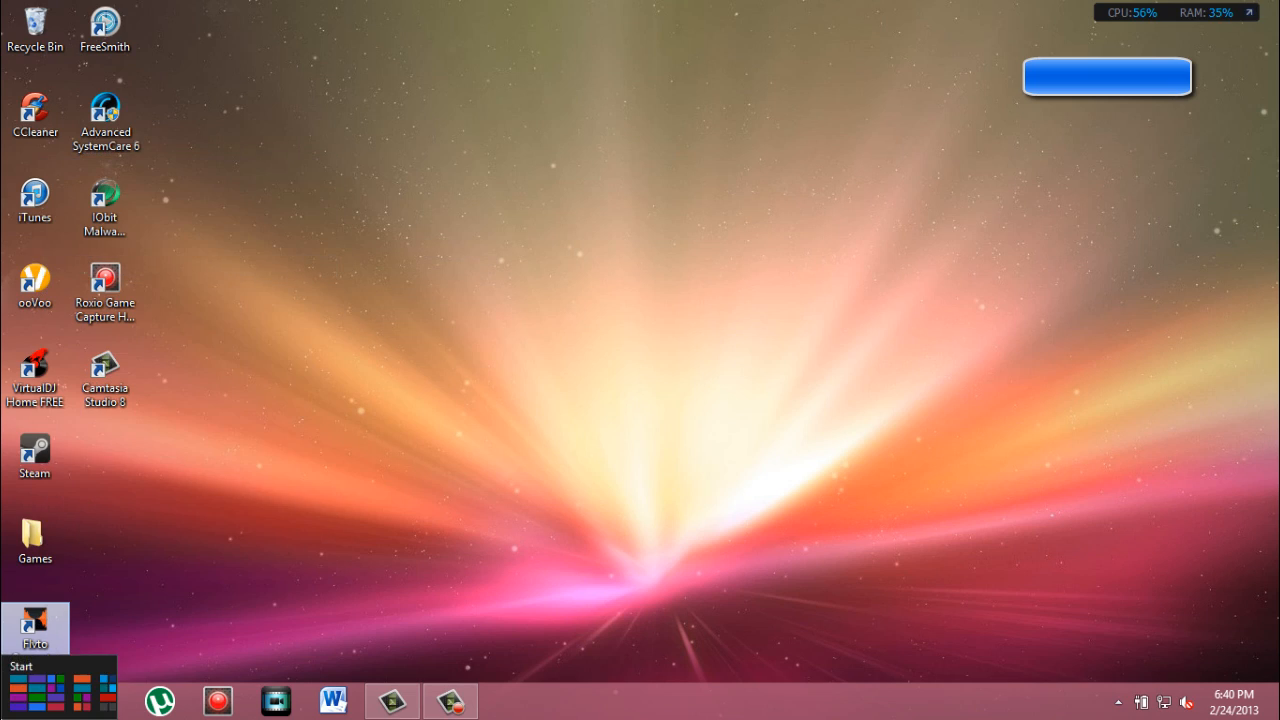
{"action": "left_click", "coordinate": [35, 665]}
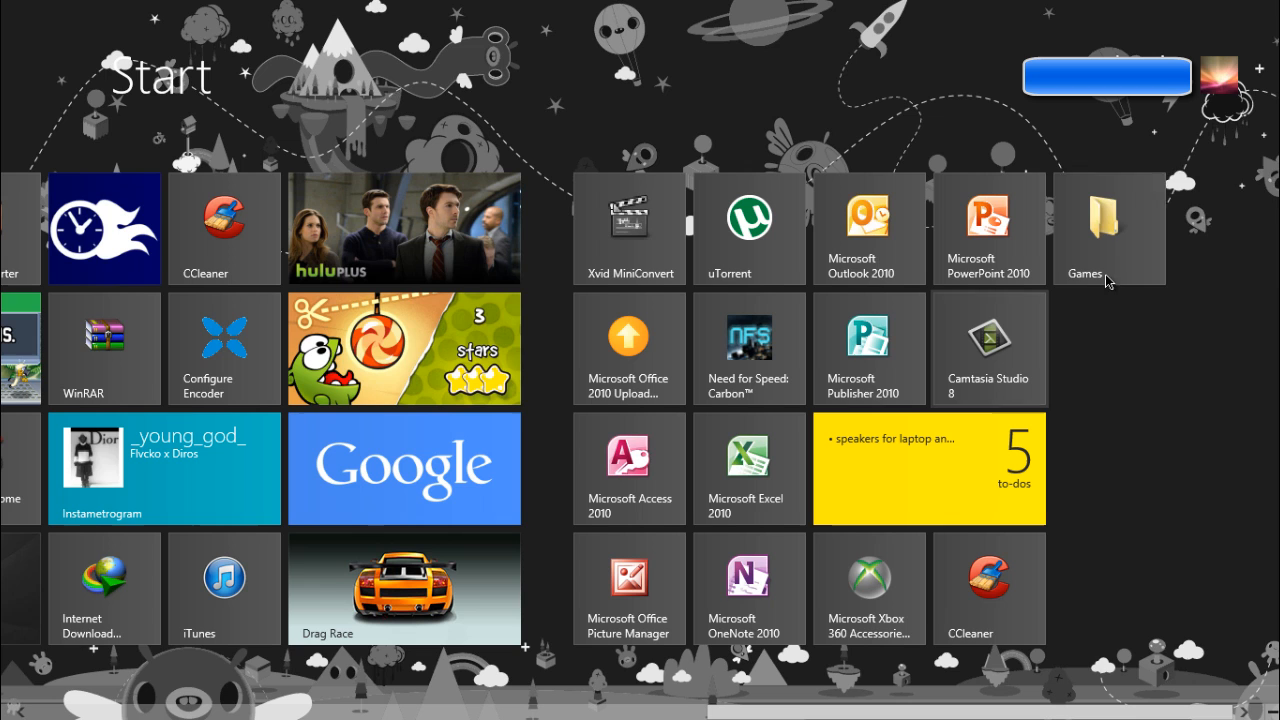
{"action": "right_click", "coordinate": [1108, 228]}
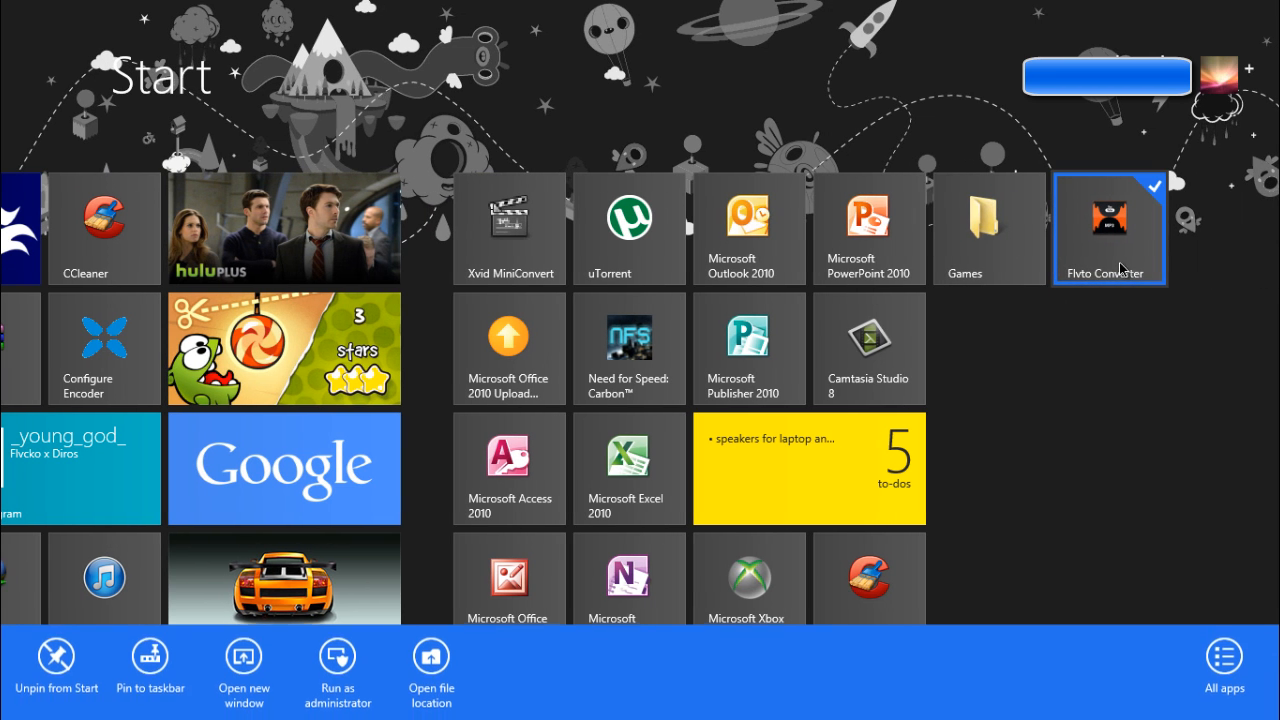